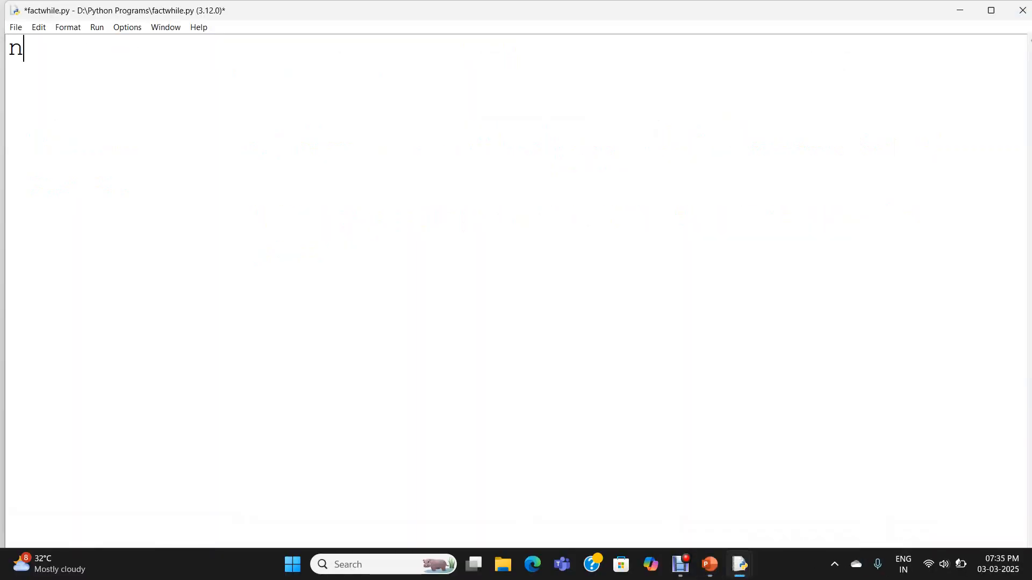
- Type n=int(input("Enter the Number")) as the script's first line
{"action": "type", "text": "=int"}
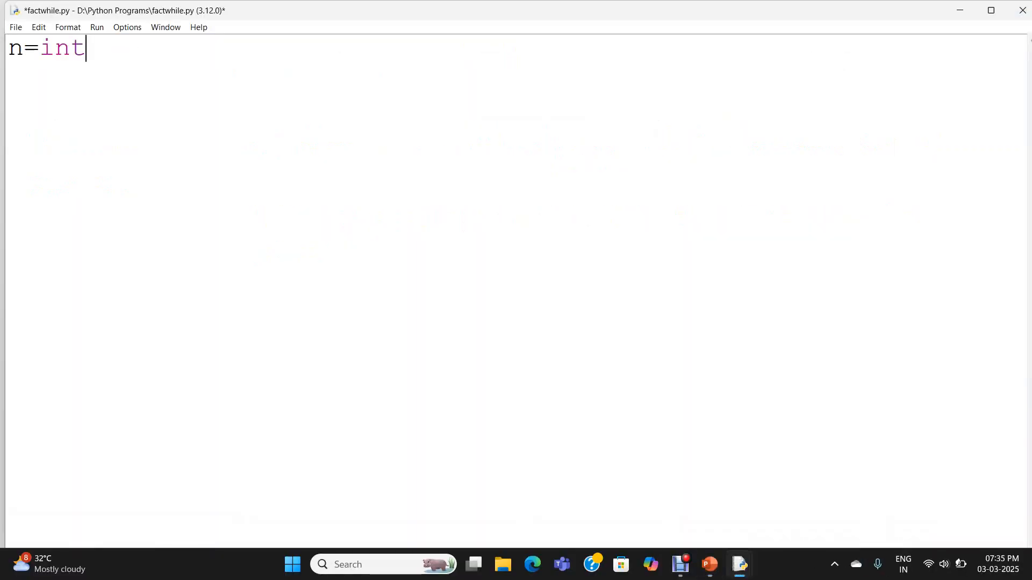
{"action": "type", "text": "()"}
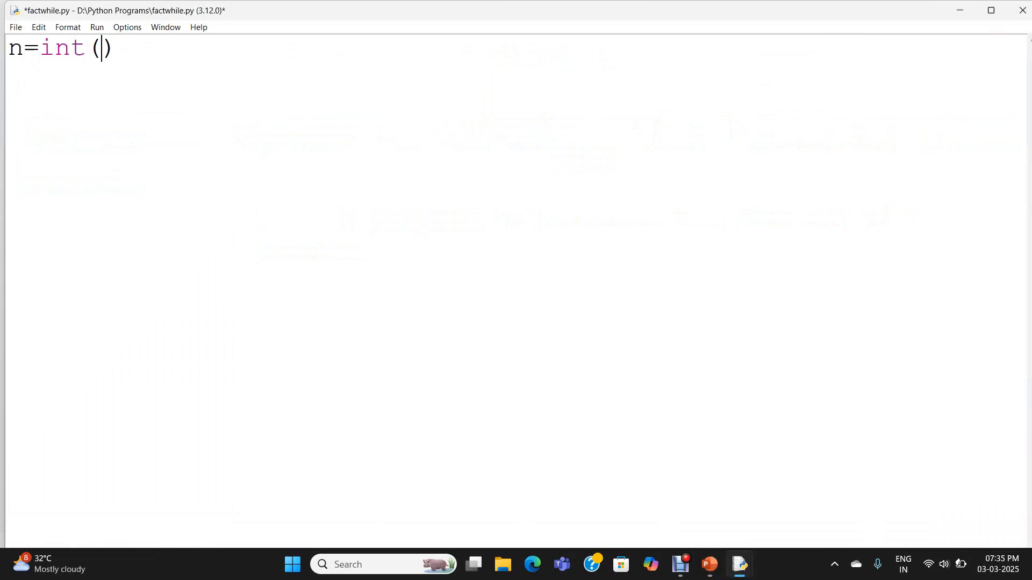
{"action": "type", "text": "input()"}
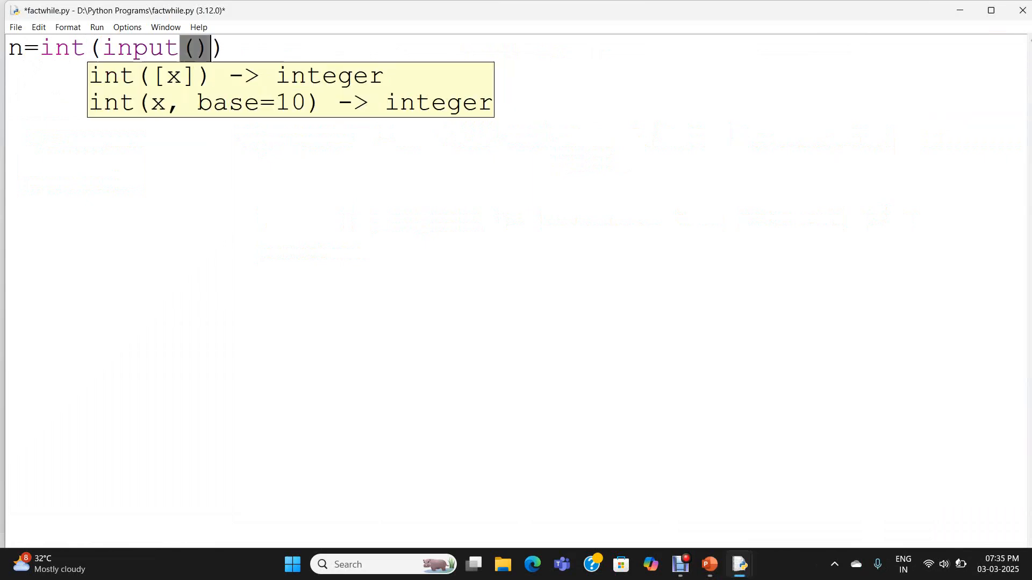
{"action": "type", "text": "\""}
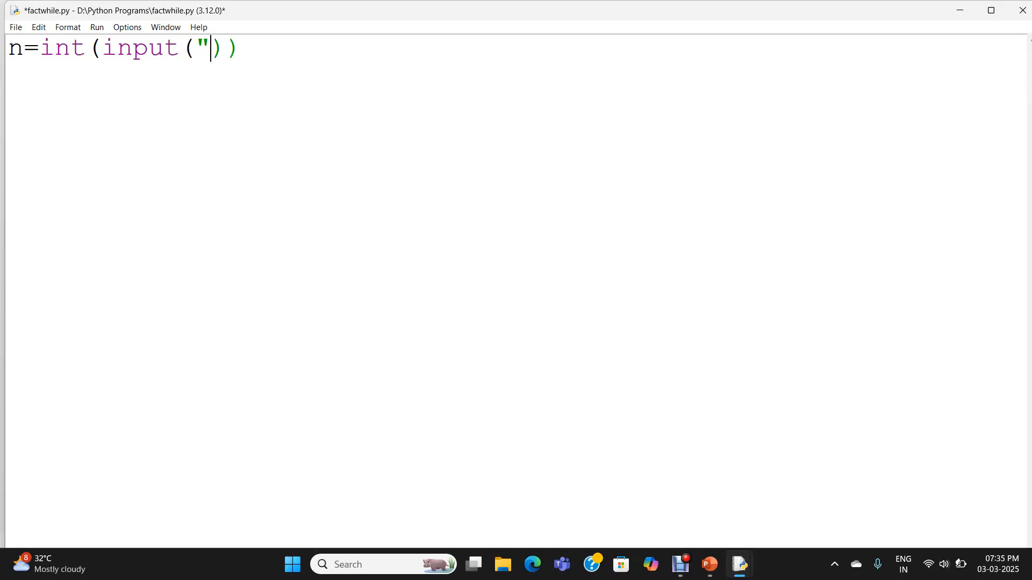
{"action": "type", "text": "Enter the"}
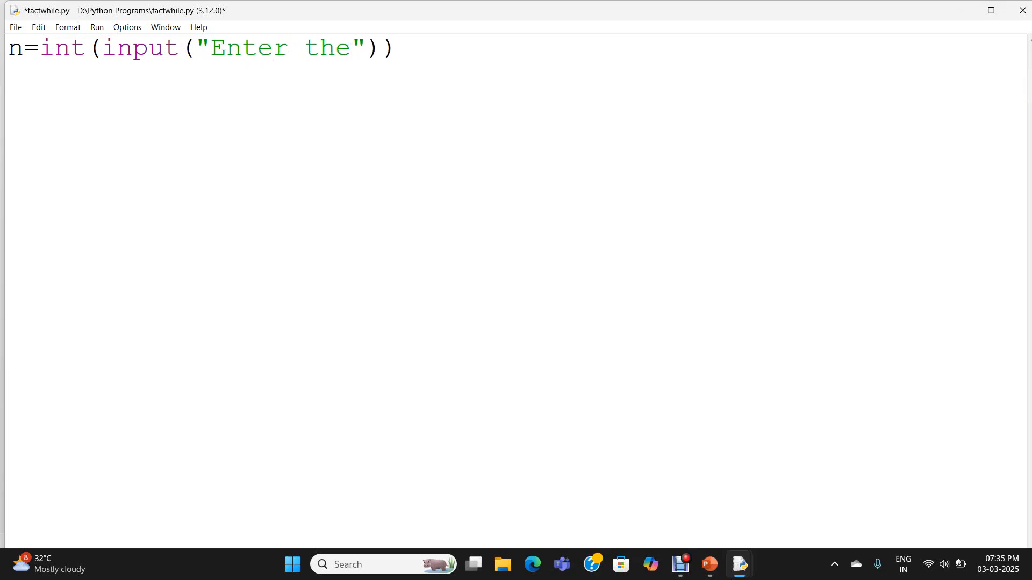
{"action": "type", "text": "Number"}
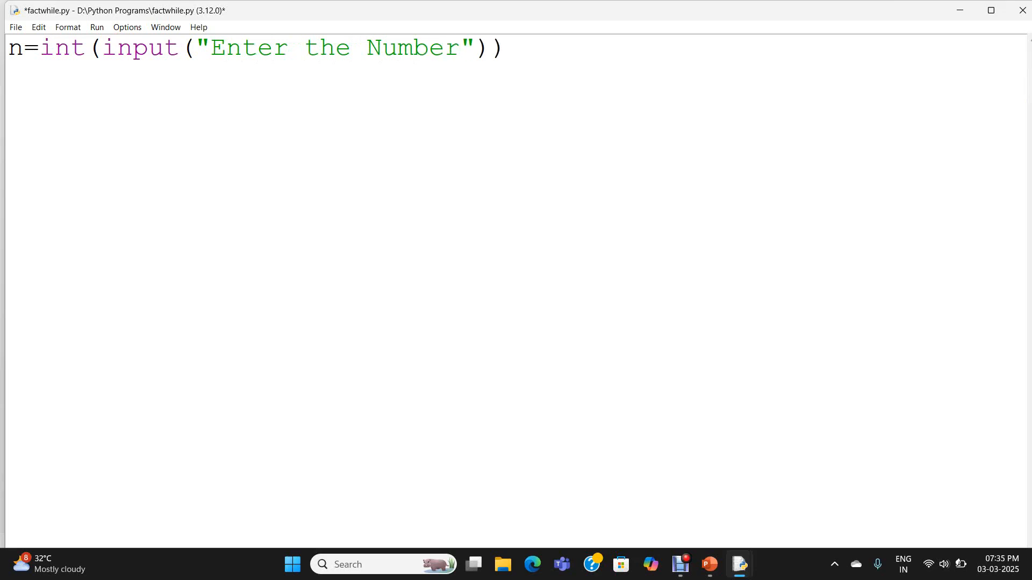
{"action": "left_click", "coordinate": [460, 48]}
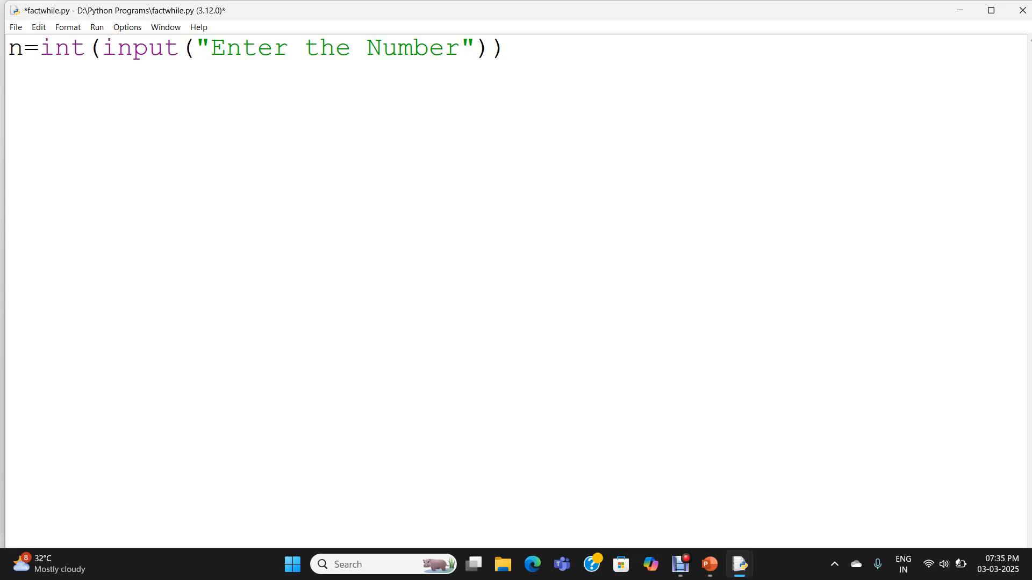
{"action": "left_click", "coordinate": [459, 47]}
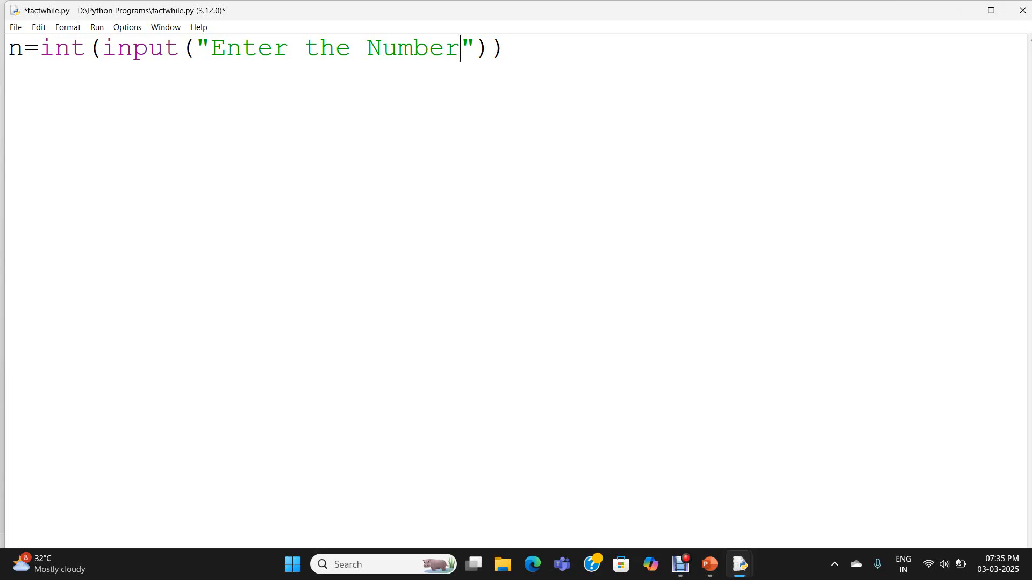
{"action": "key", "text": "End"}
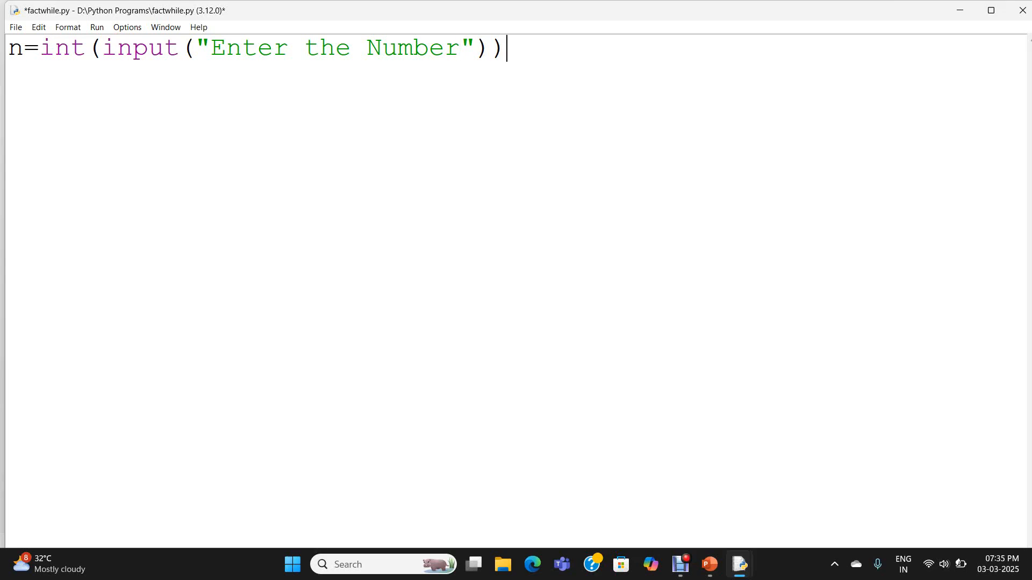
- Add the initializations i=1 and fact=1 below the input line
{"action": "key", "text": "Return"}
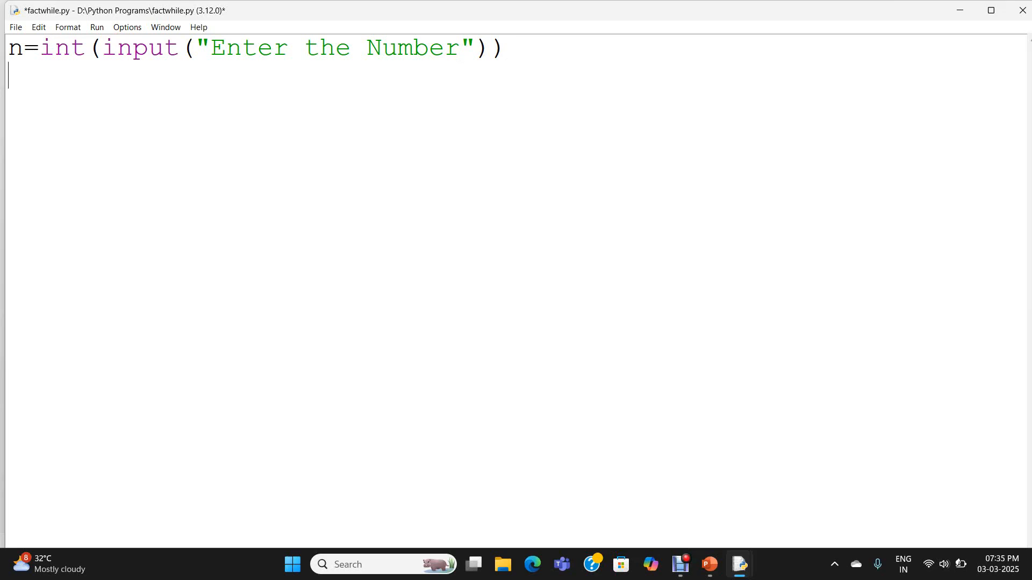
{"action": "type", "text": "i=1"}
{"action": "type", "text": "fact"}
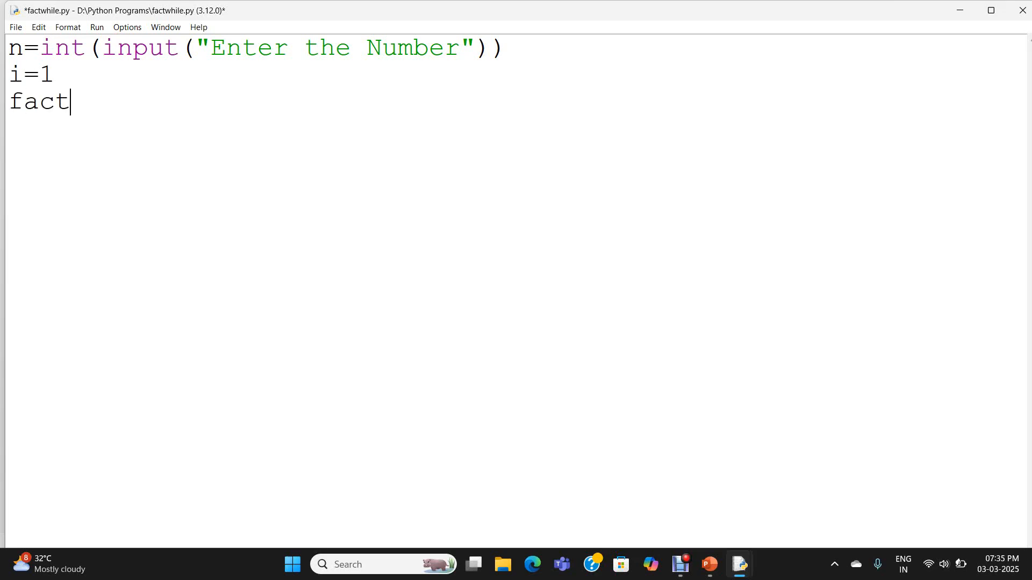
{"action": "type", "text": "=1"}
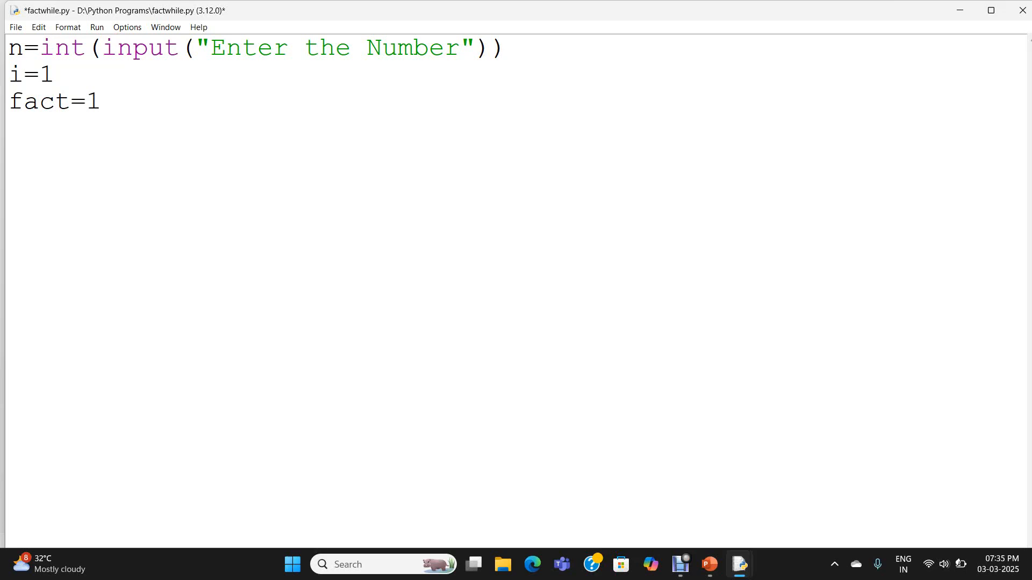
- Type the loop header while i<=n:, highlighting the keyword and the condition i<=n
{"action": "type", "text": "while"}
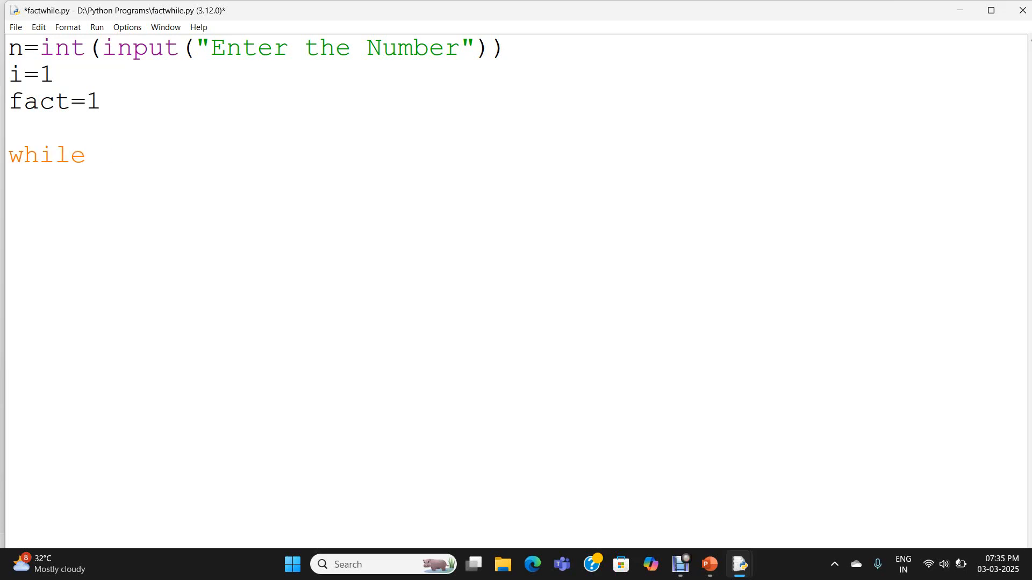
{"action": "type", "text": "i<="}
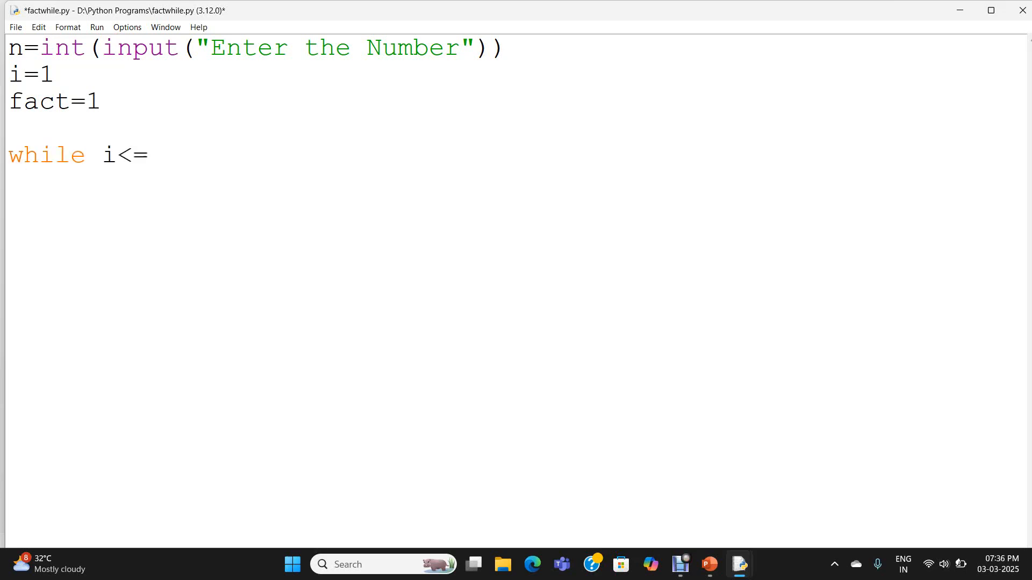
{"action": "type", "text": "n"}
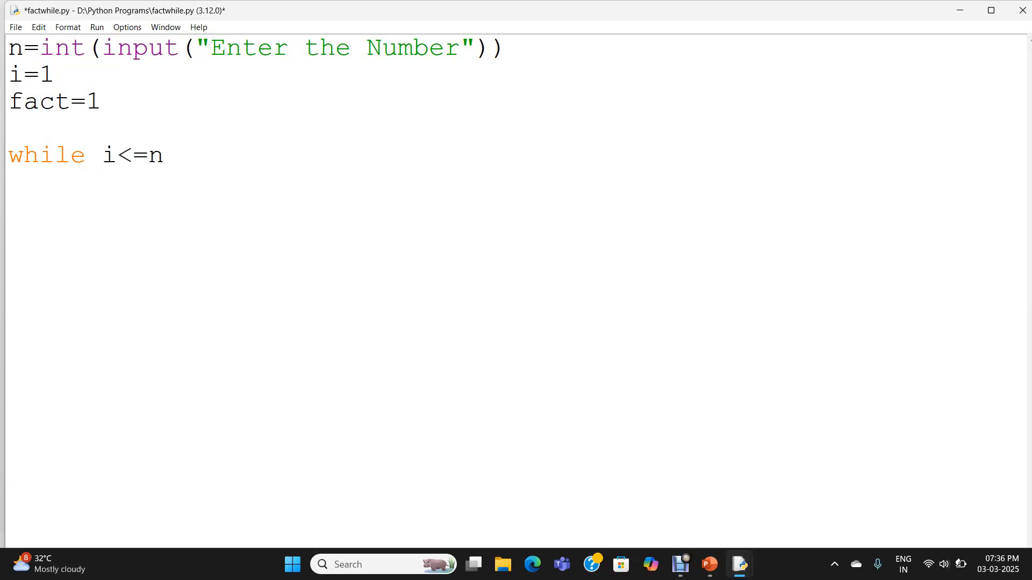
{"action": "type", "text": ":"}
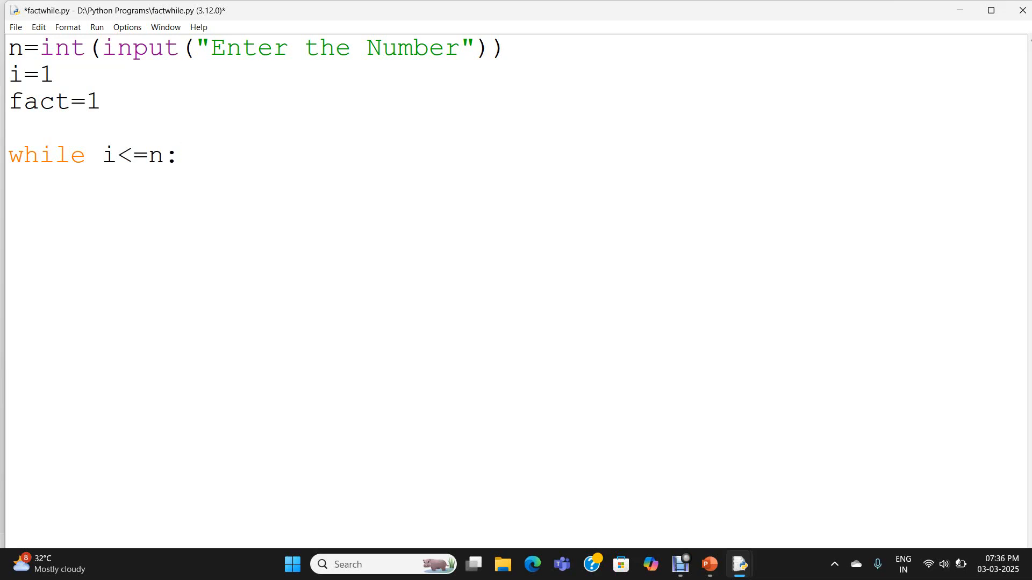
{"action": "double_click", "coordinate": [47, 155]}
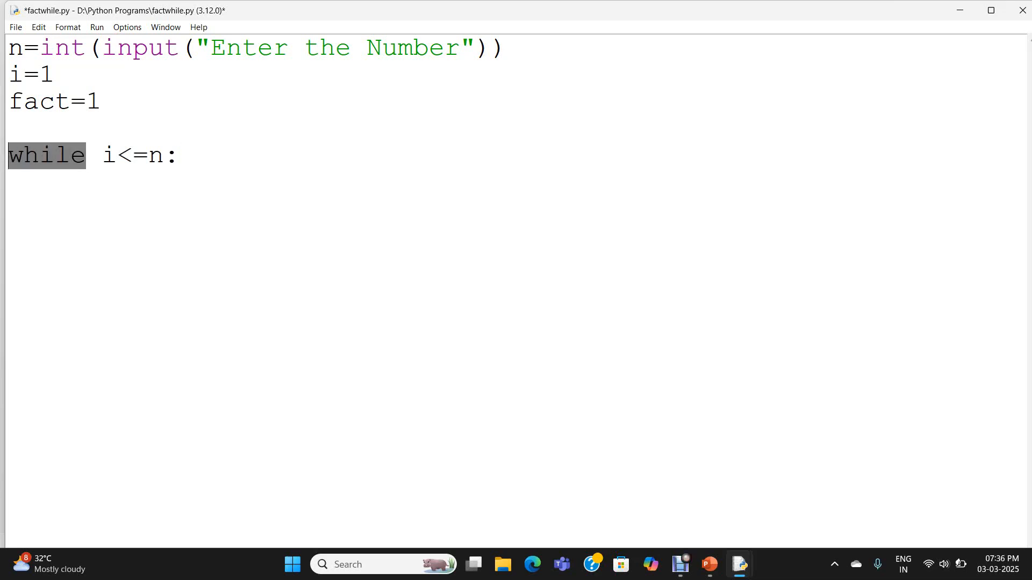
{"action": "double_click", "coordinate": [132, 155]}
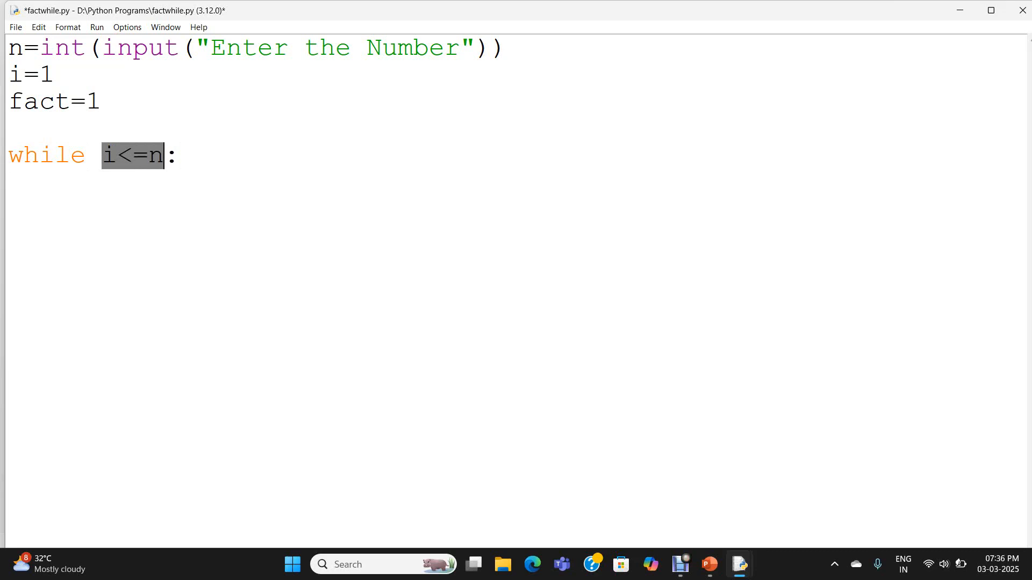
{"action": "left_click", "coordinate": [179, 156]}
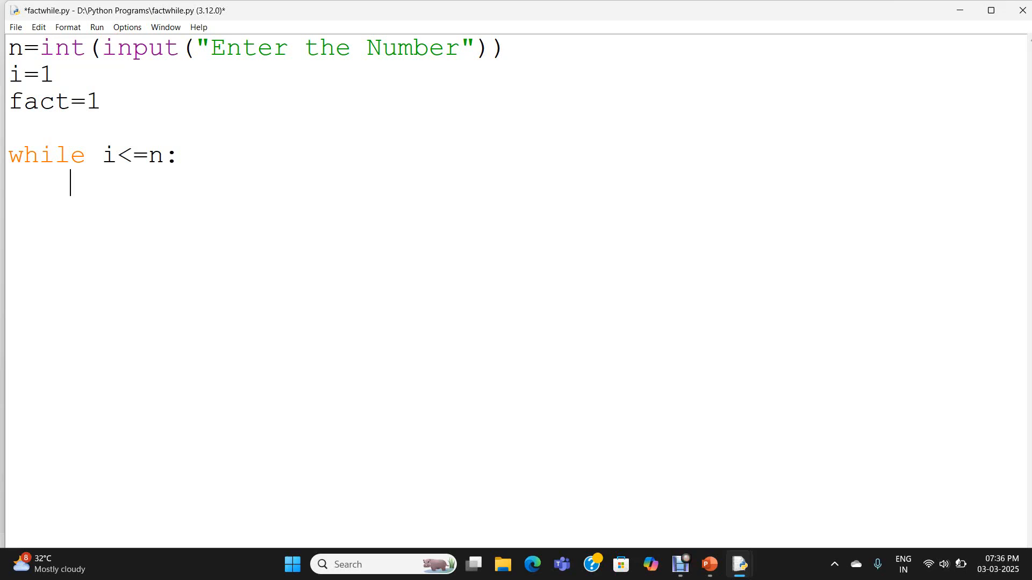
{"action": "type", "text": "fa"}
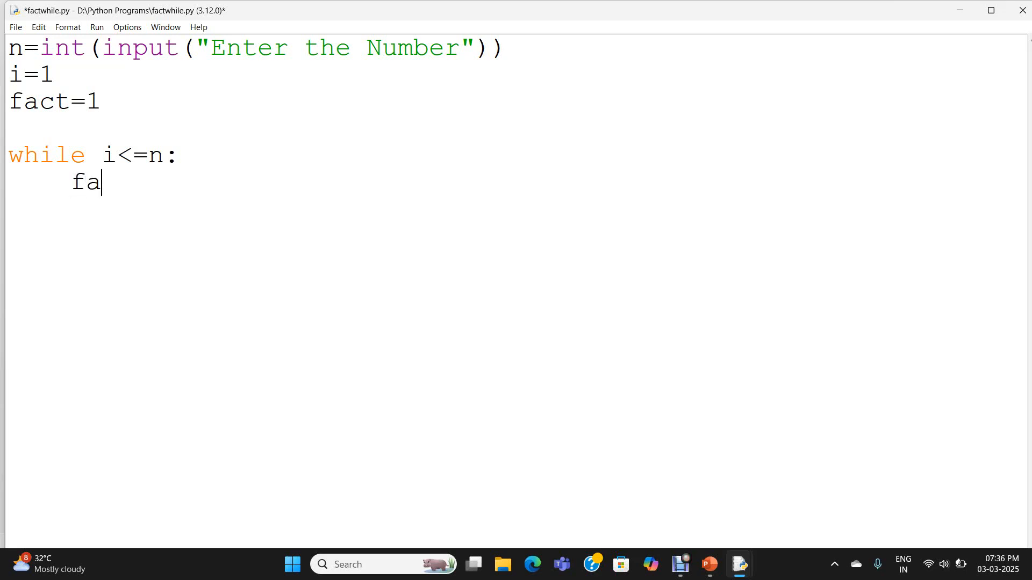
{"action": "type", "text": "ct=f"}
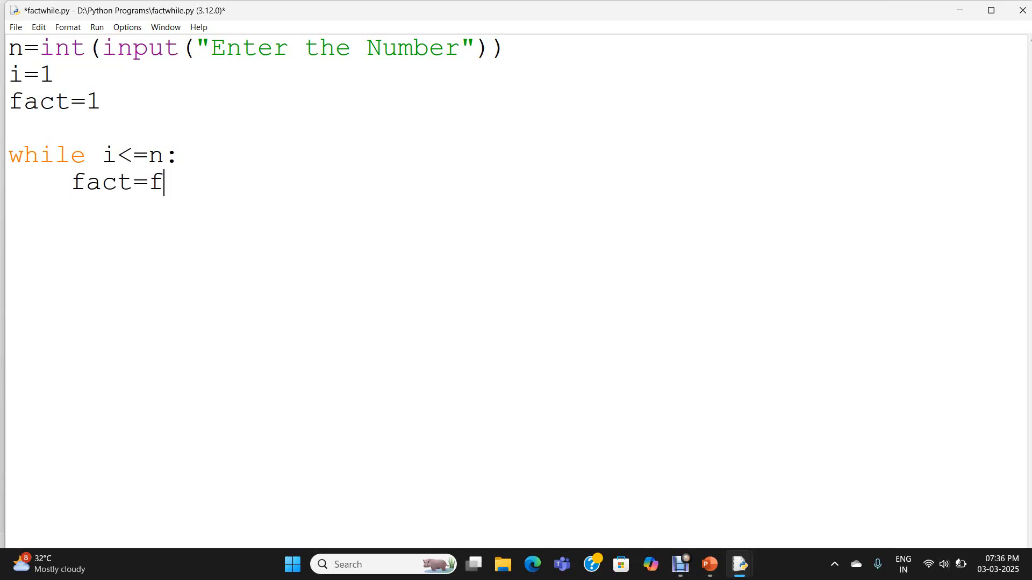
{"action": "type", "text": "act*"}
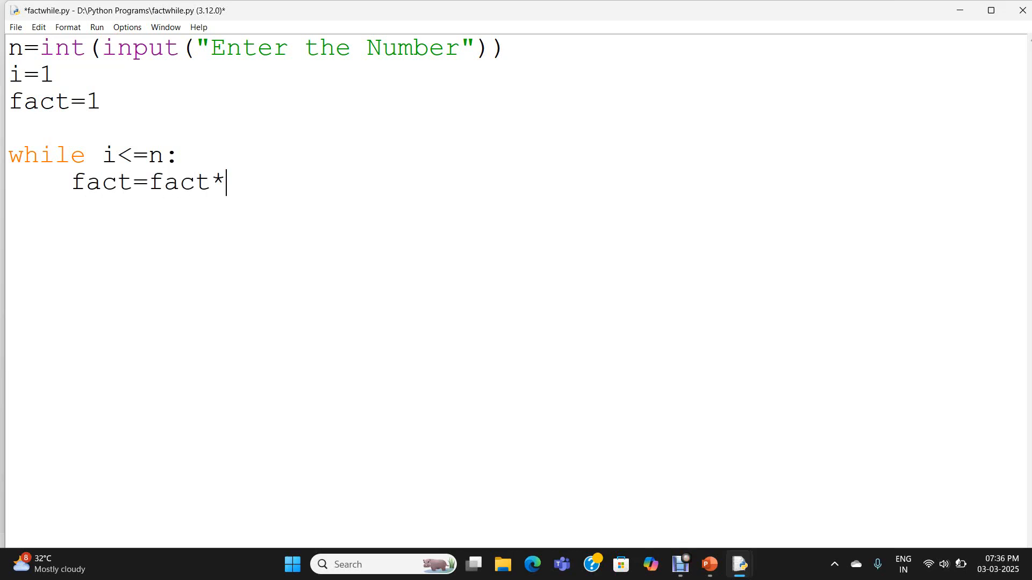
{"action": "type", "text": "i"}
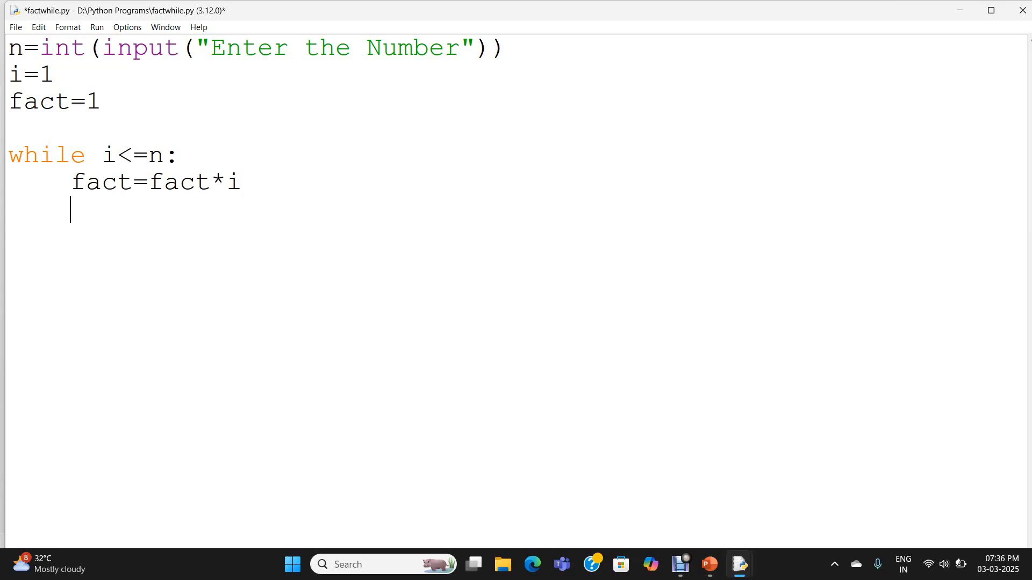
{"action": "type", "text": "i"}
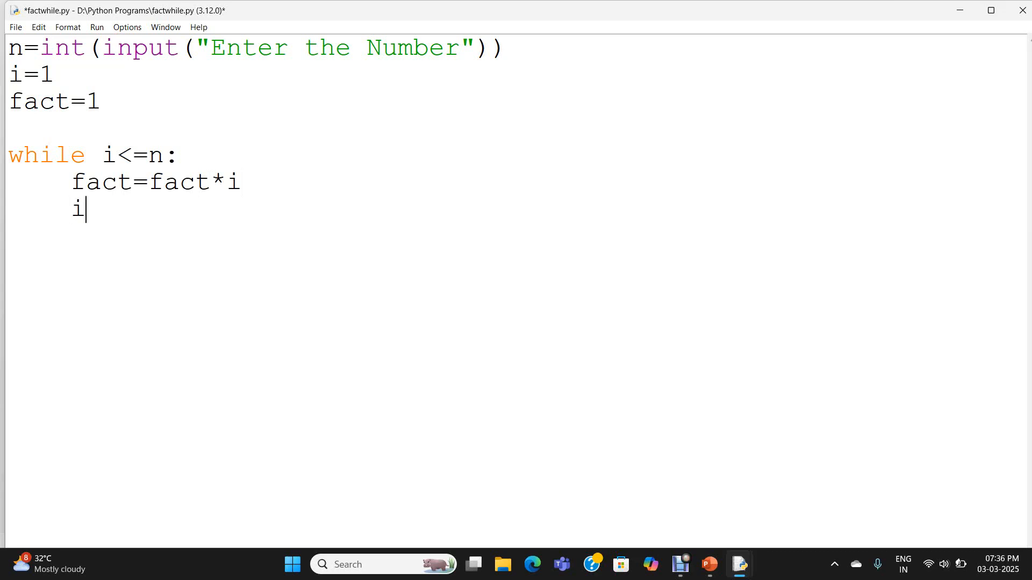
{"action": "type", "text": "=i"}
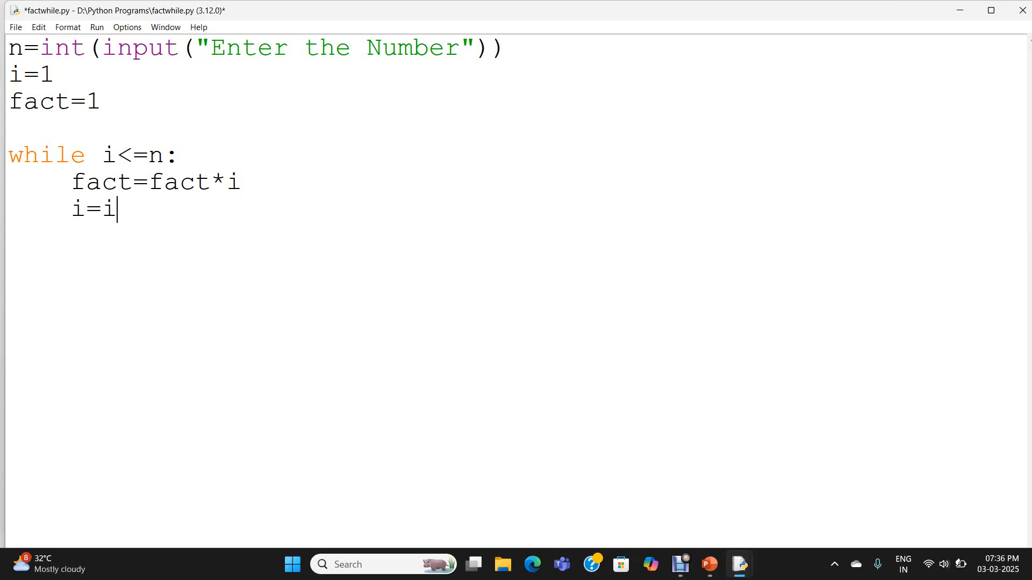
{"action": "type", "text": "+1"}
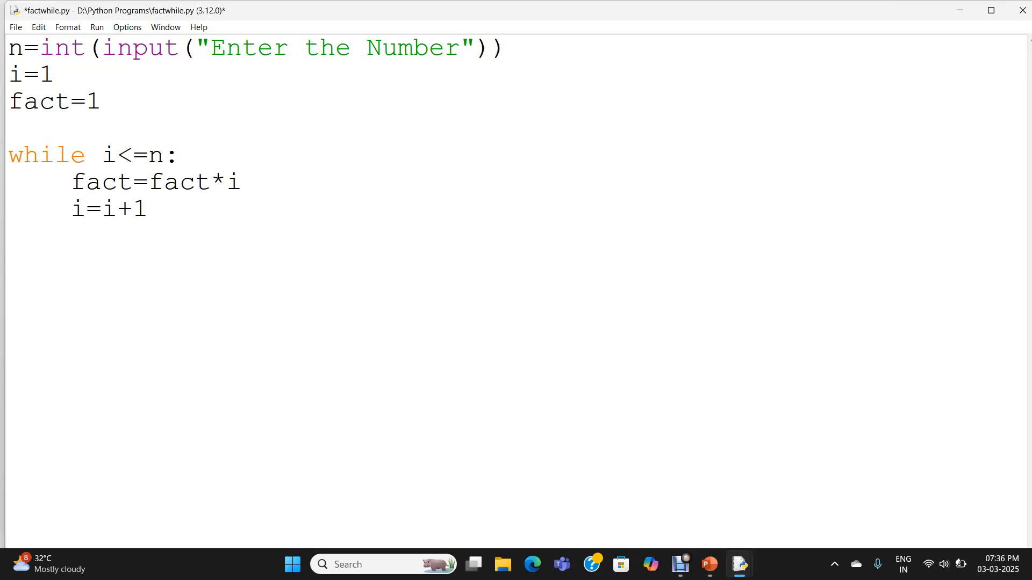
{"action": "left_click", "coordinate": [149, 209]}
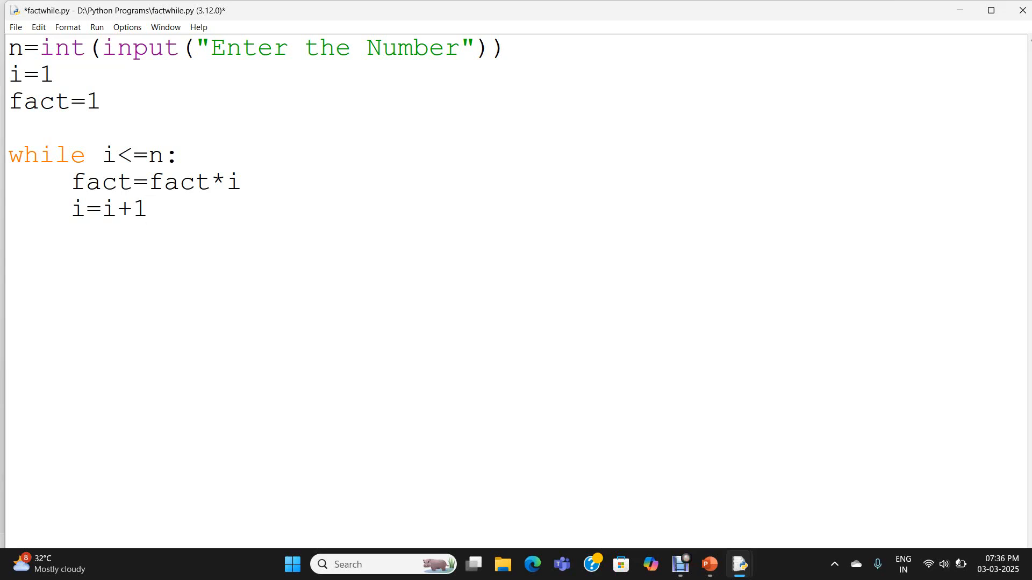
{"action": "left_click", "coordinate": [150, 209]}
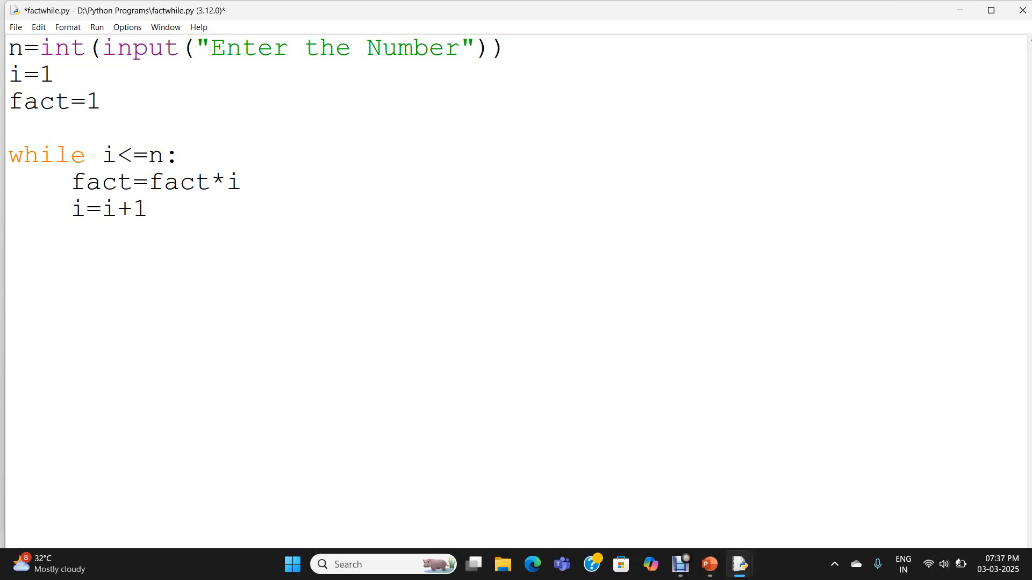
{"action": "left_click", "coordinate": [148, 209]}
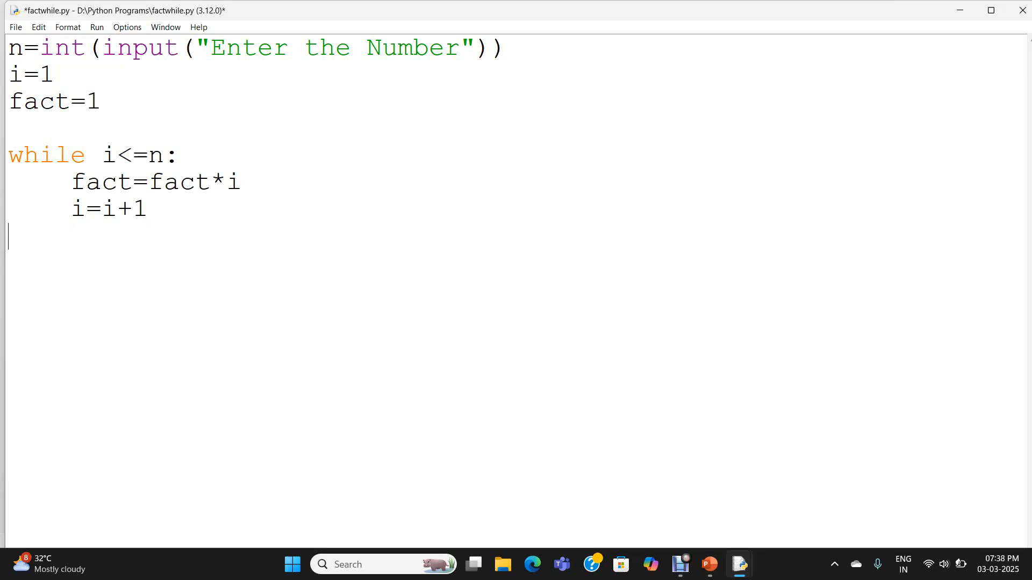
- Start the print line with "The factorial of", n and "is" arguments
{"action": "type", "text": "print"}
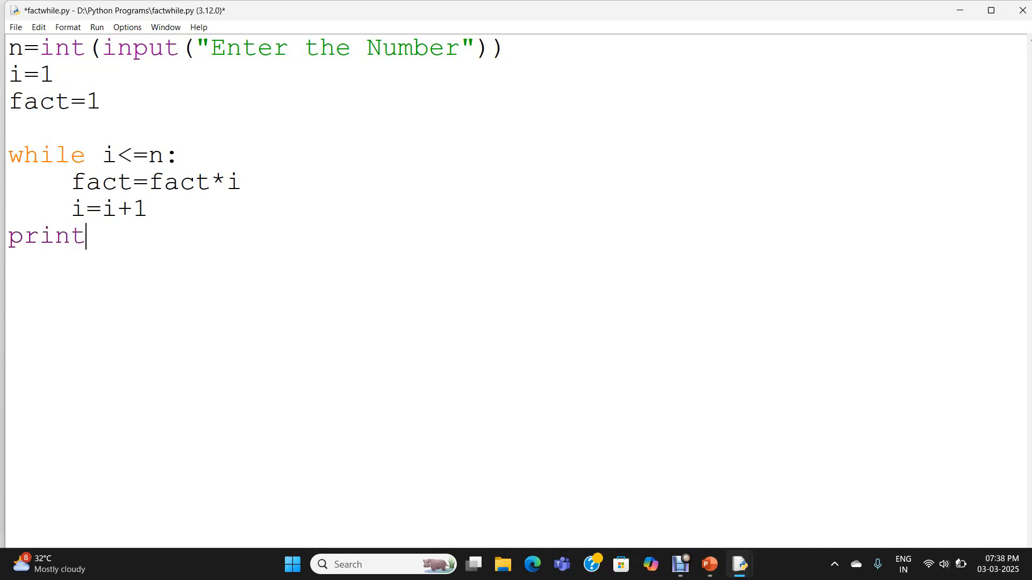
{"action": "type", "text": "()"}
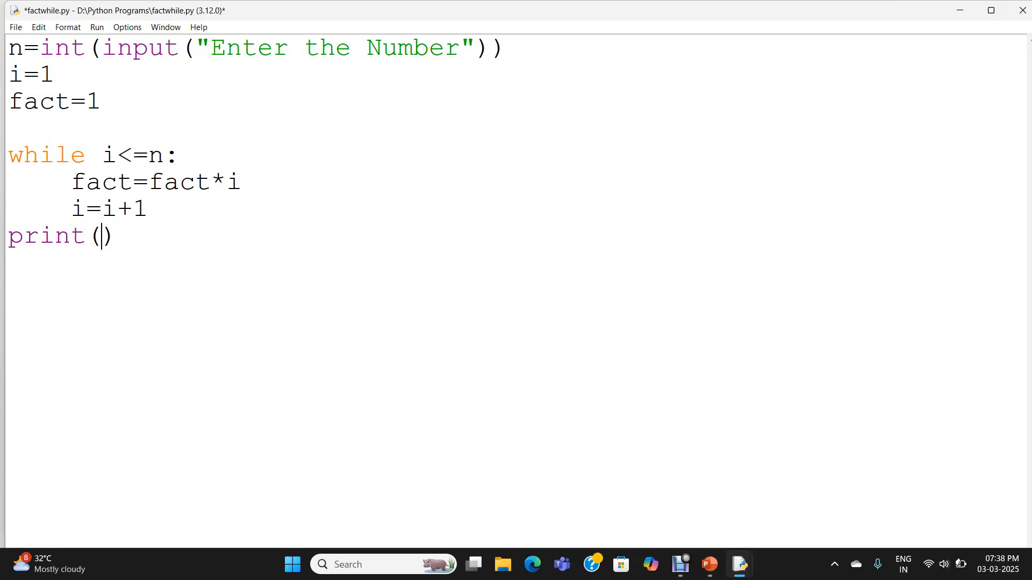
{"action": "type", "text": "\"\""}
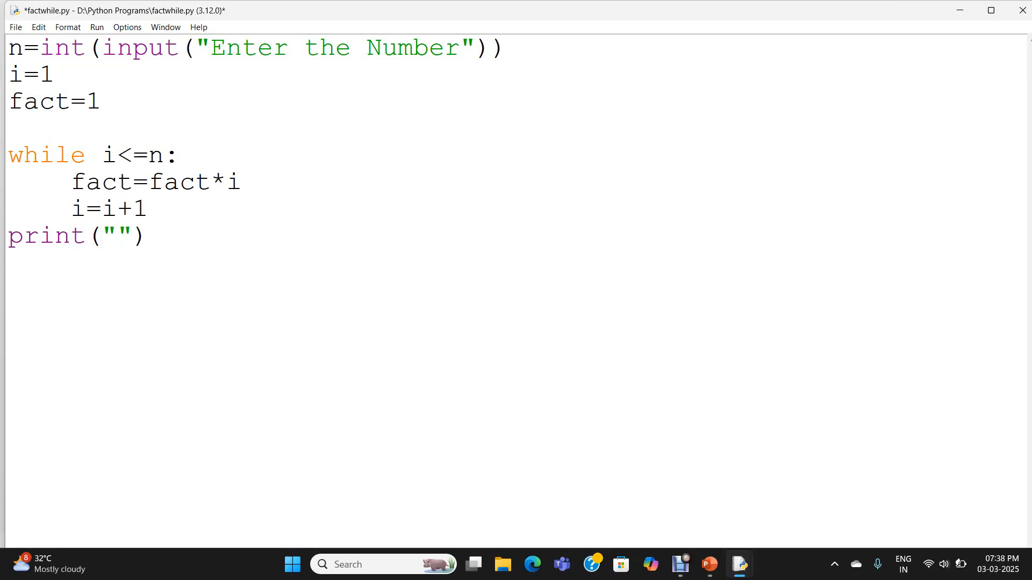
{"action": "type", "text": "The"}
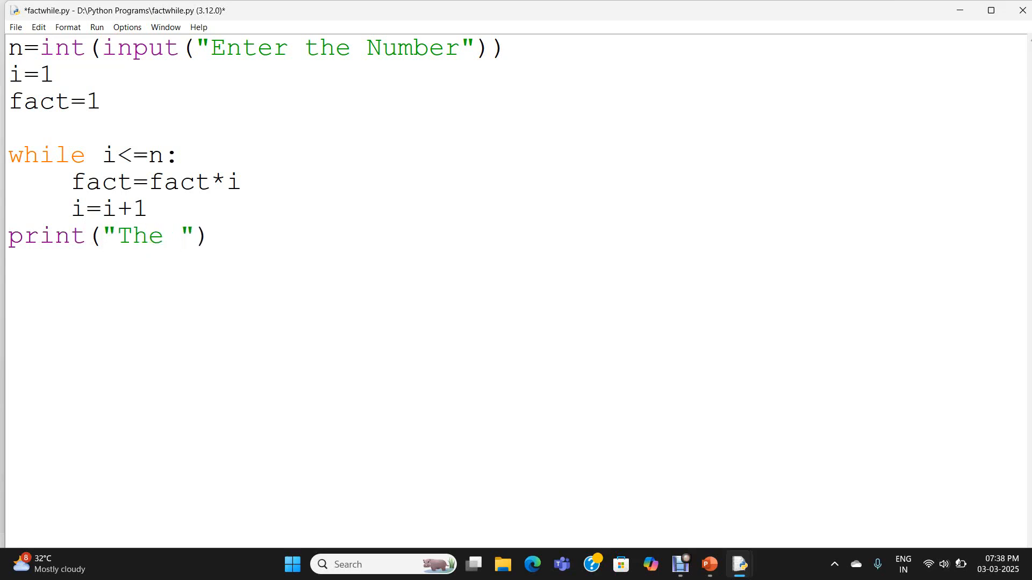
{"action": "type", "text": "factorial"}
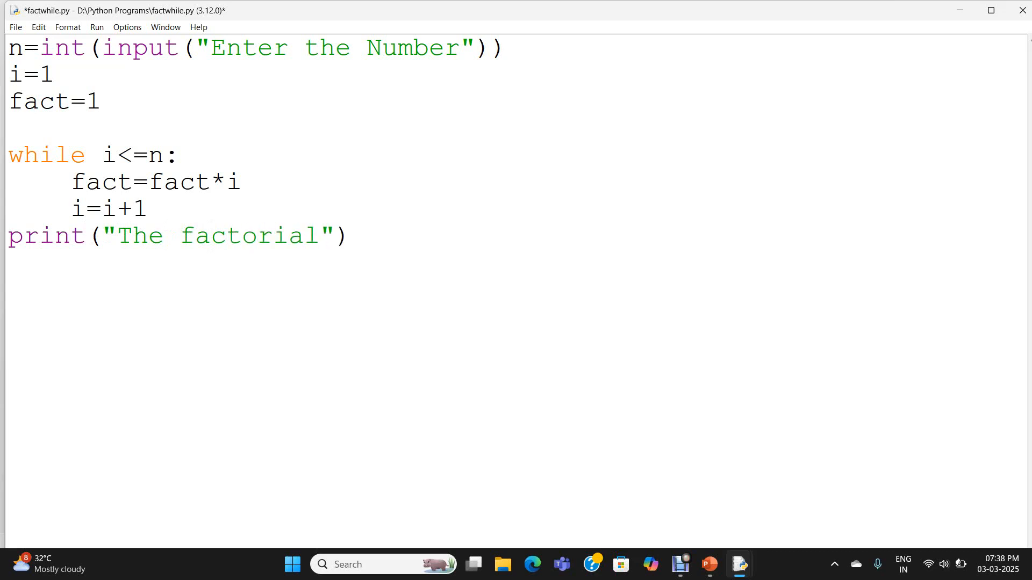
{"action": "type", "text": "of"}
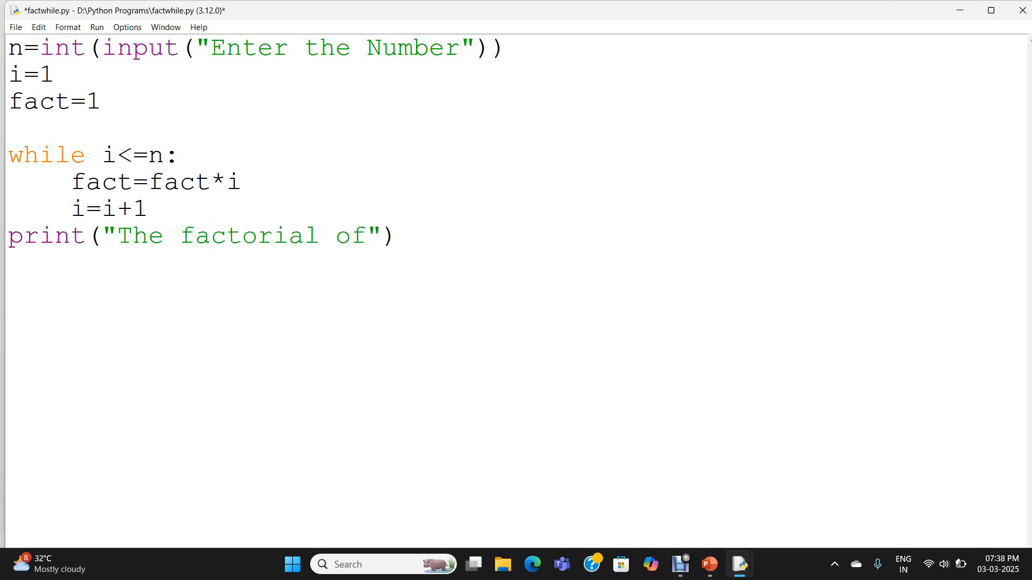
{"action": "type", "text": ",n"}
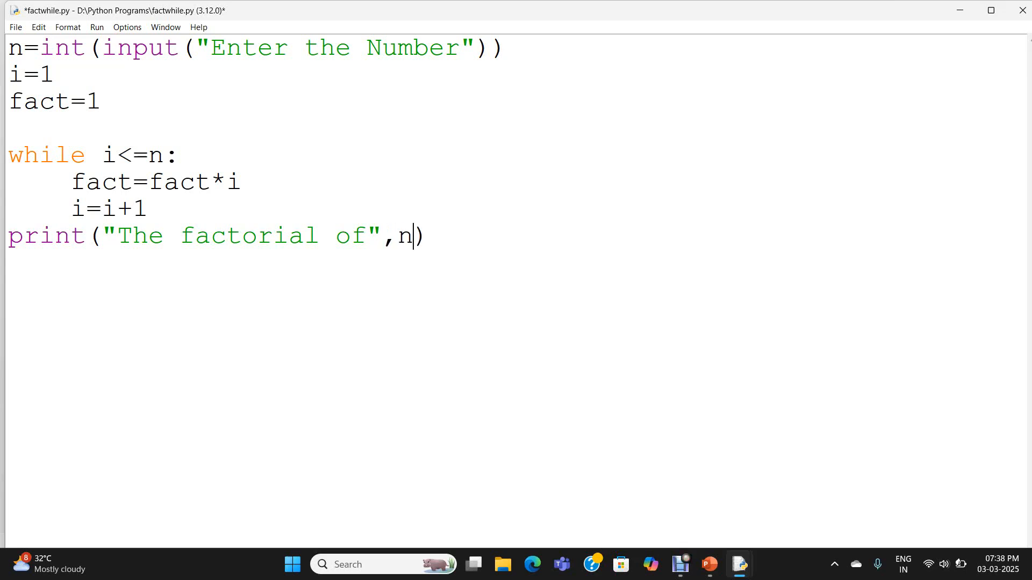
{"action": "type", "text": ","}
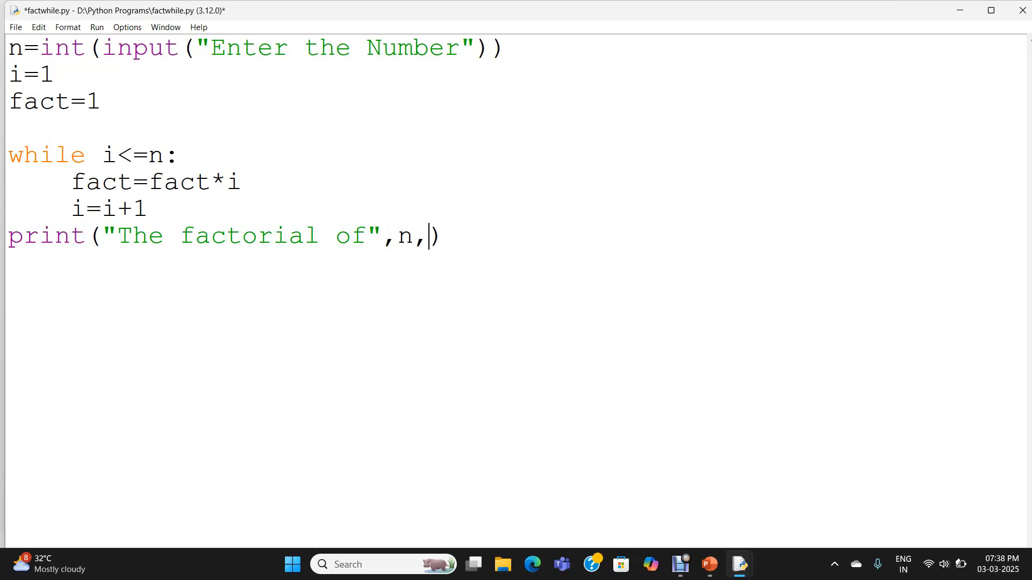
{"action": "type", "text": "\"\""}
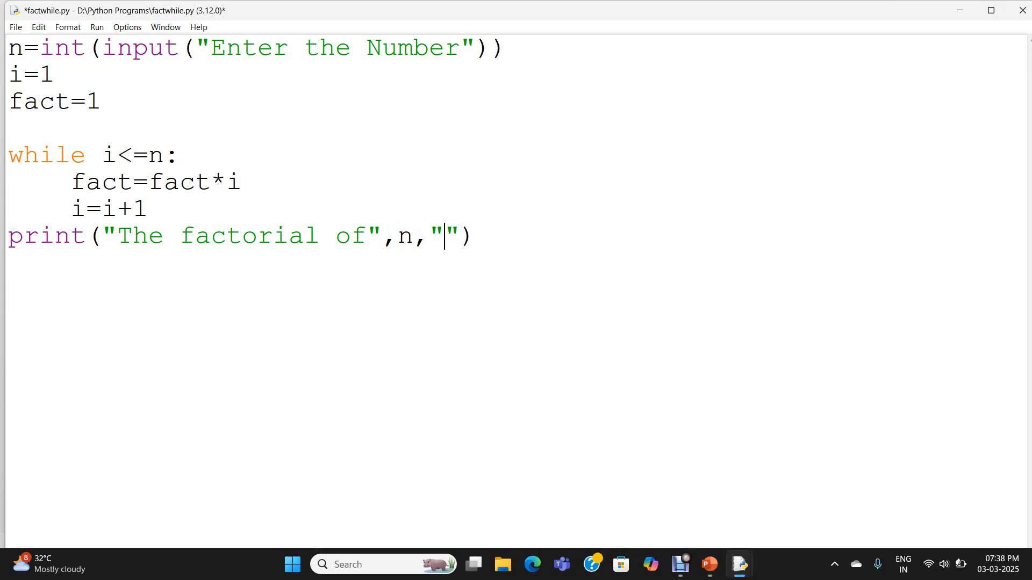
{"action": "type", "text": "is"}
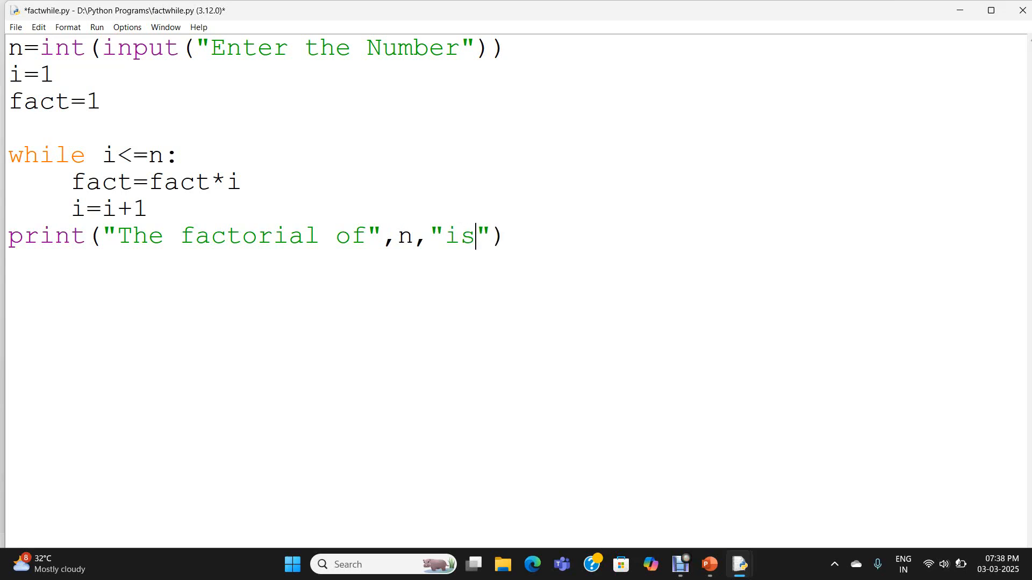
- Fix the mistyped arguments so the line reads print("The factorial of",n,"is",fact)
{"action": "key", "text": "backspace"}
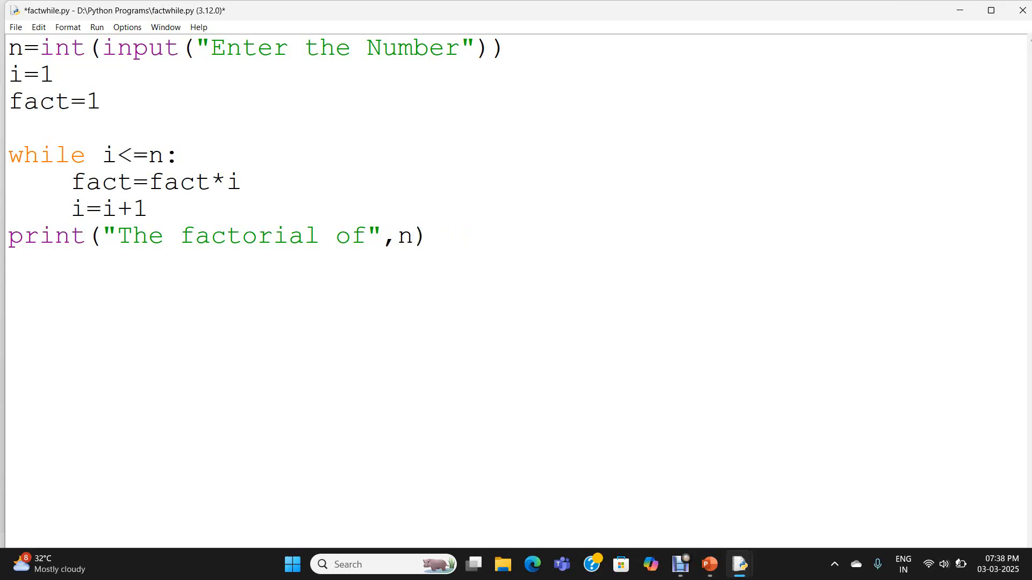
{"action": "key", "text": "Backspace"}
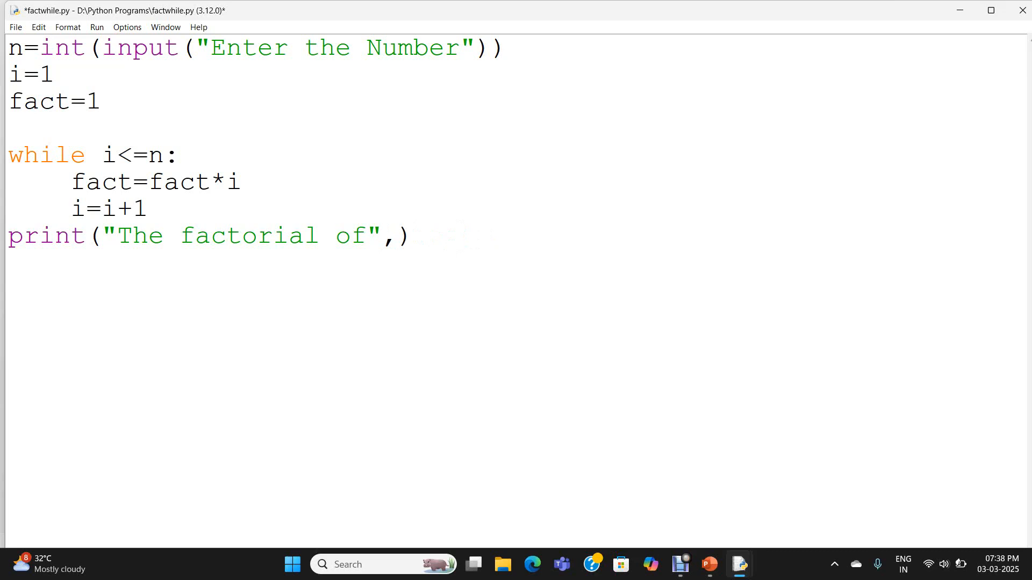
{"action": "type", "text": "n"}
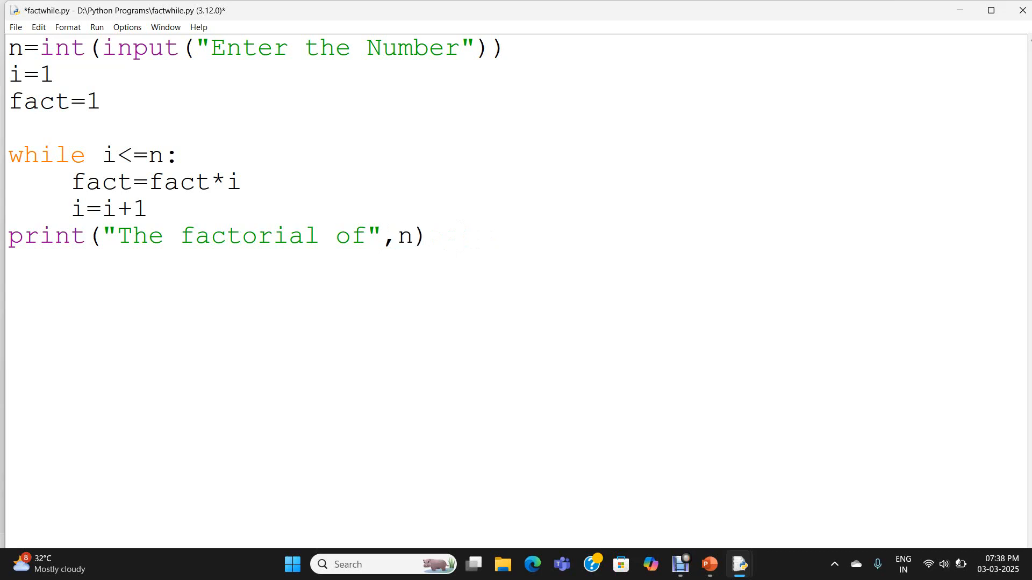
{"action": "type", "text": ",\"\""}
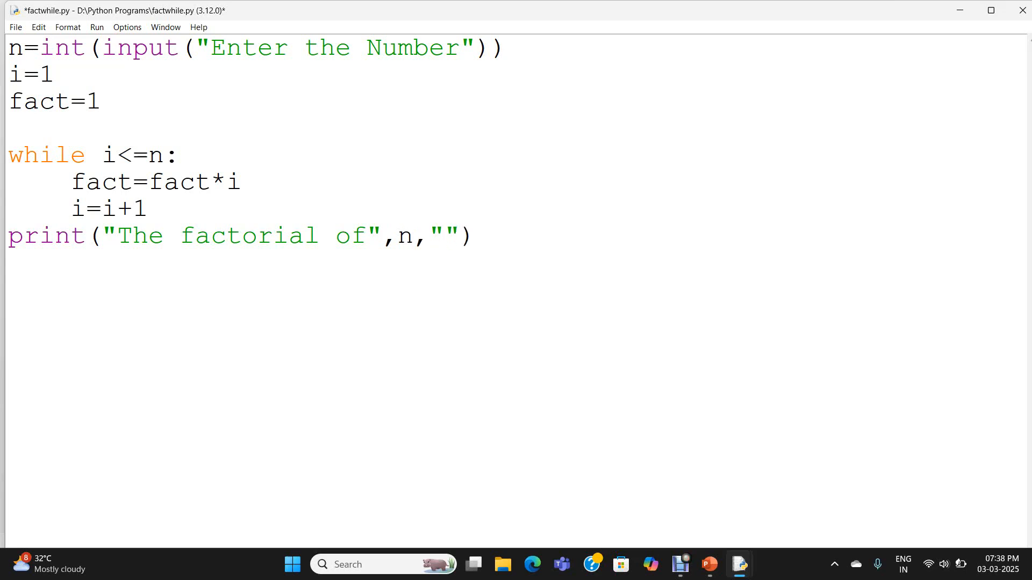
{"action": "type", "text": "is"}
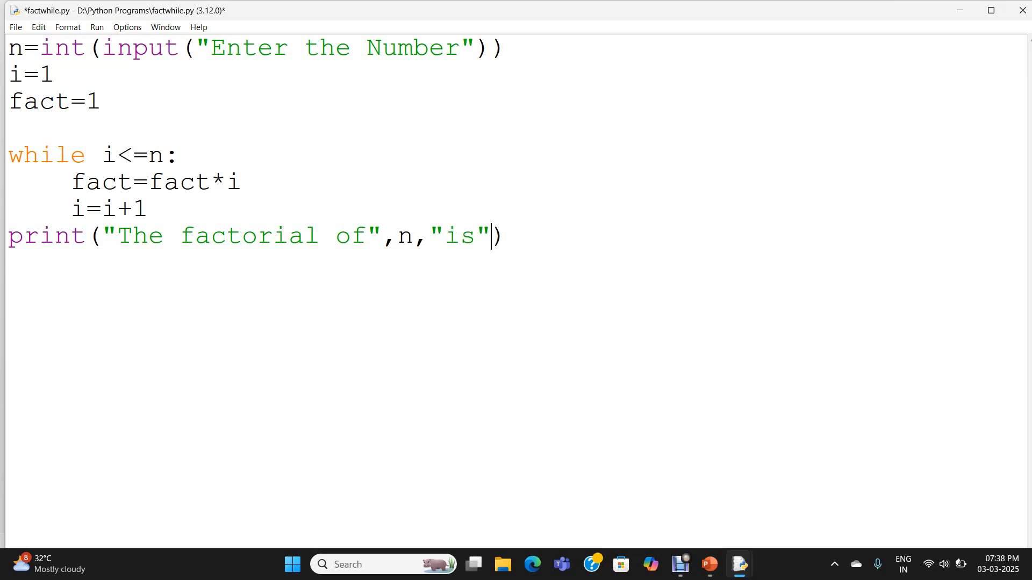
{"action": "type", "text": ",fact"}
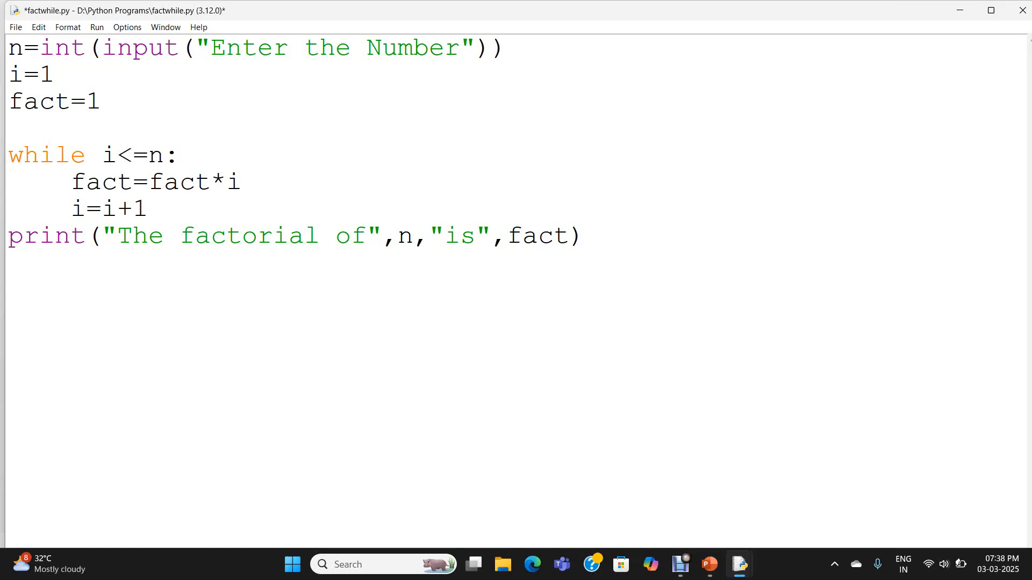
{"action": "left_click", "coordinate": [566, 236]}
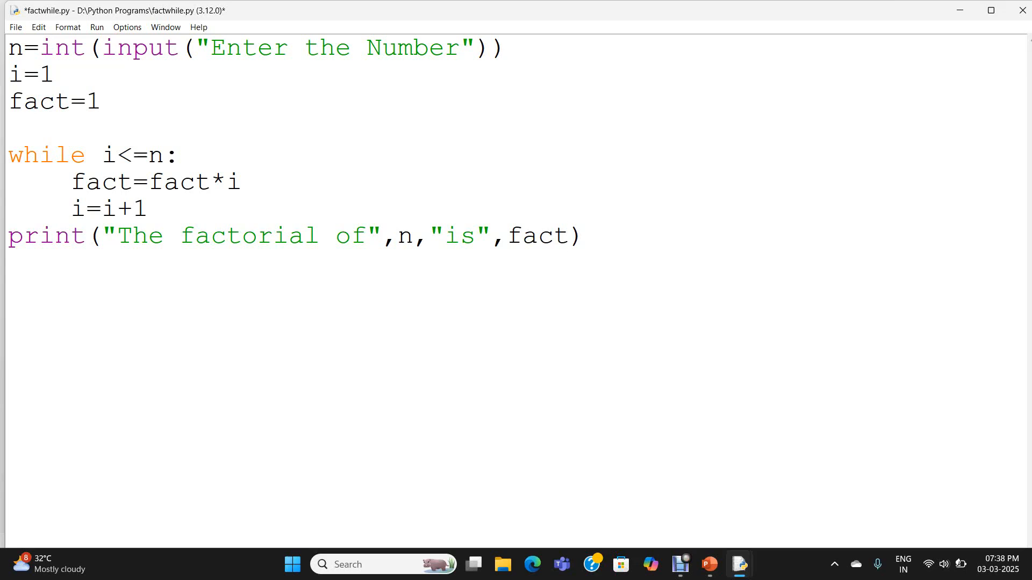
{"action": "left_click", "coordinate": [567, 235]}
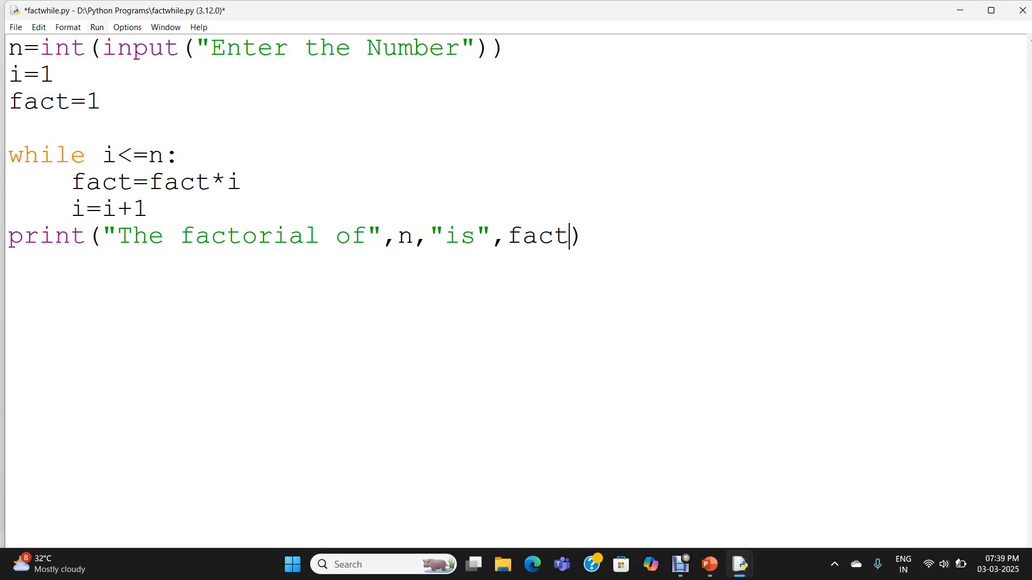
- Save factwhile.py, run it with F5, and enter 5 in the shell
{"action": "key", "text": "ctrl+s"}
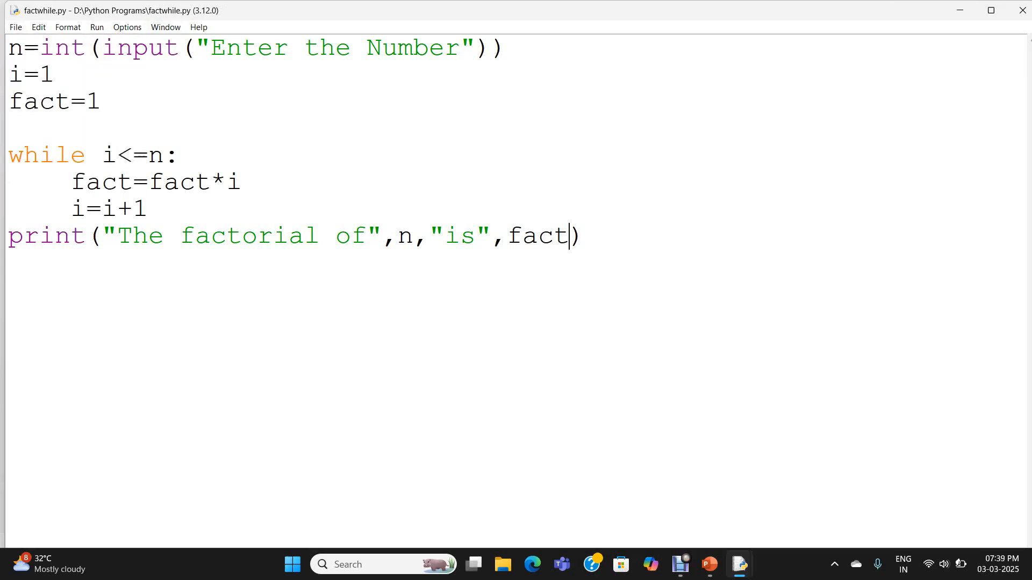
{"action": "key", "text": "F5"}
{"action": "type", "text": "5"}
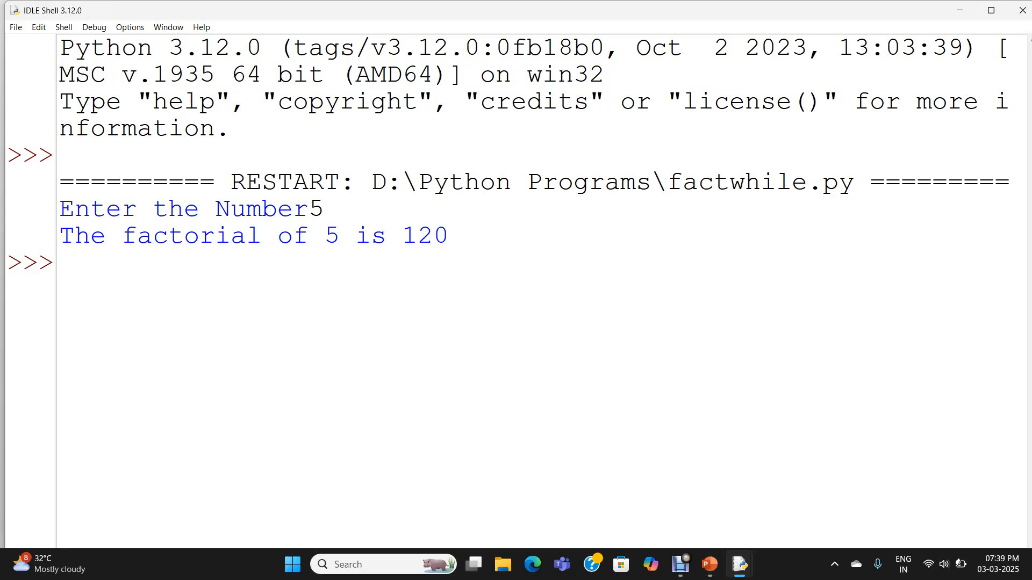
{"action": "left_click", "coordinate": [62, 263]}
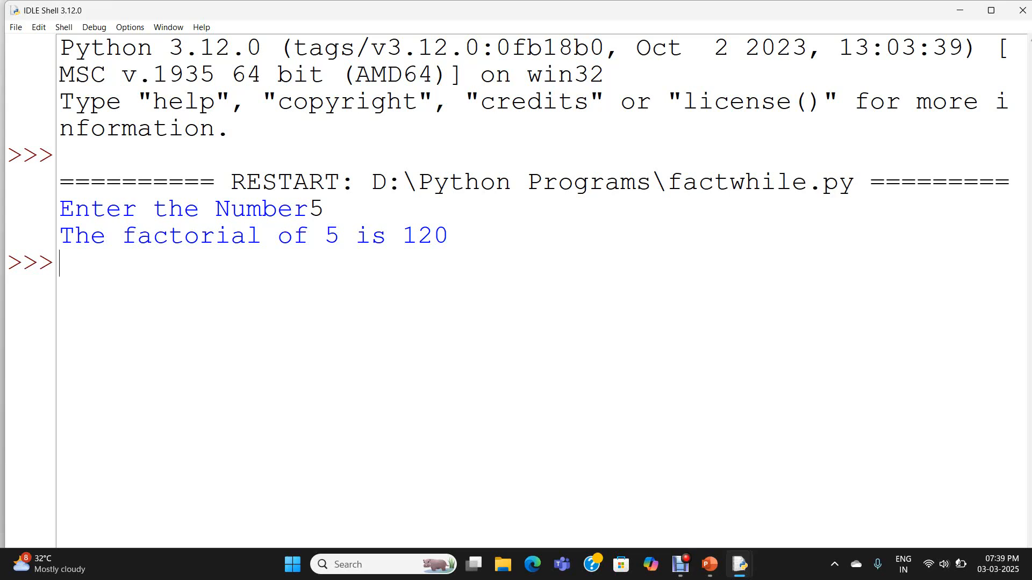